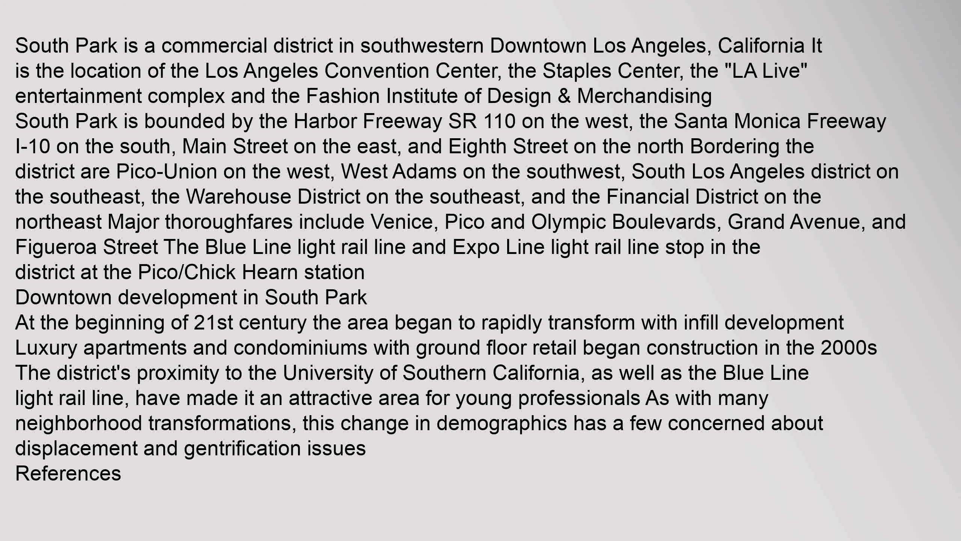
scroll("down", 3)
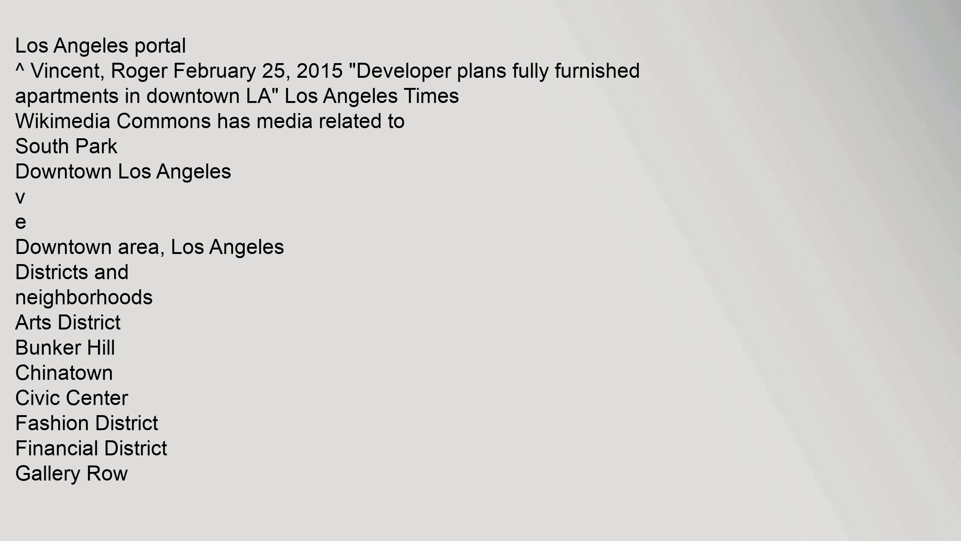